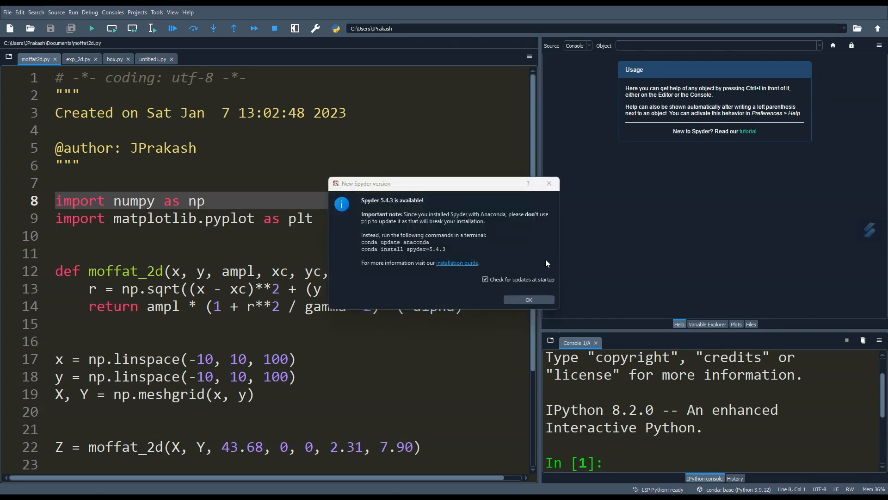
- Dismiss the 'New Spyder version' notice with OK
{"action": "left_click", "coordinate": [528, 299]}
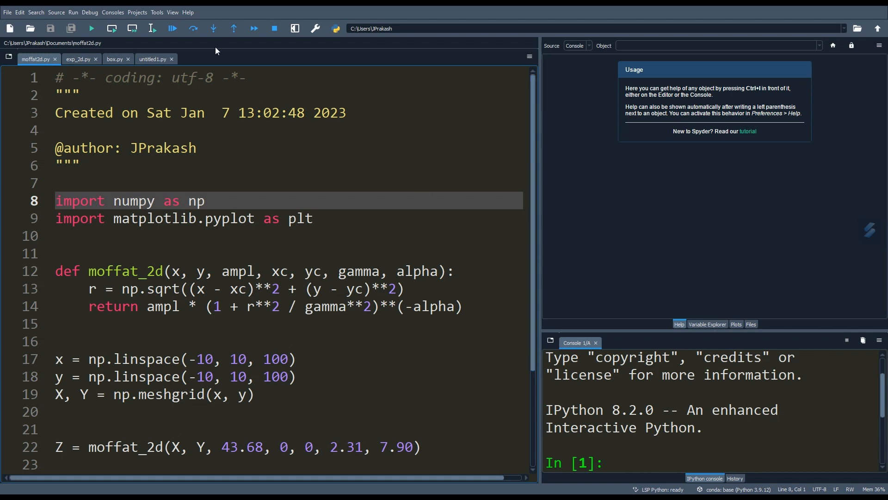
- Open Spyder's Preferences window from the Tools menu
{"action": "left_click", "coordinate": [156, 12]}
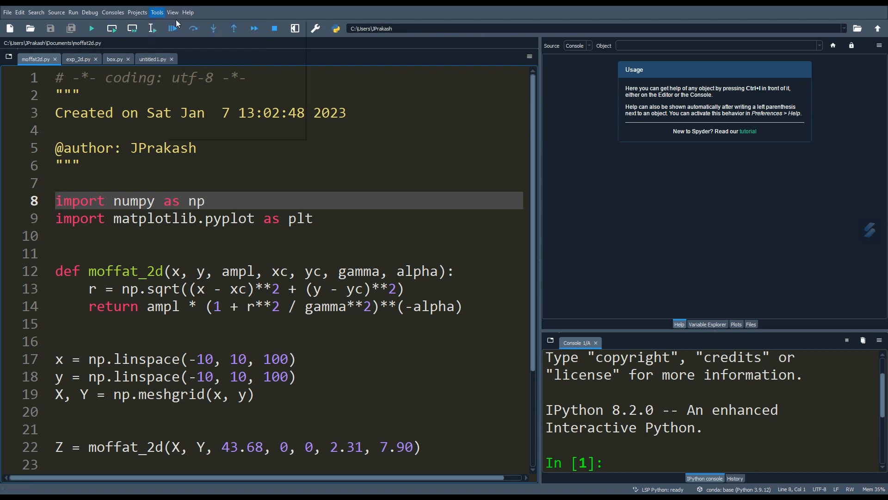
{"action": "left_click", "coordinate": [156, 12]}
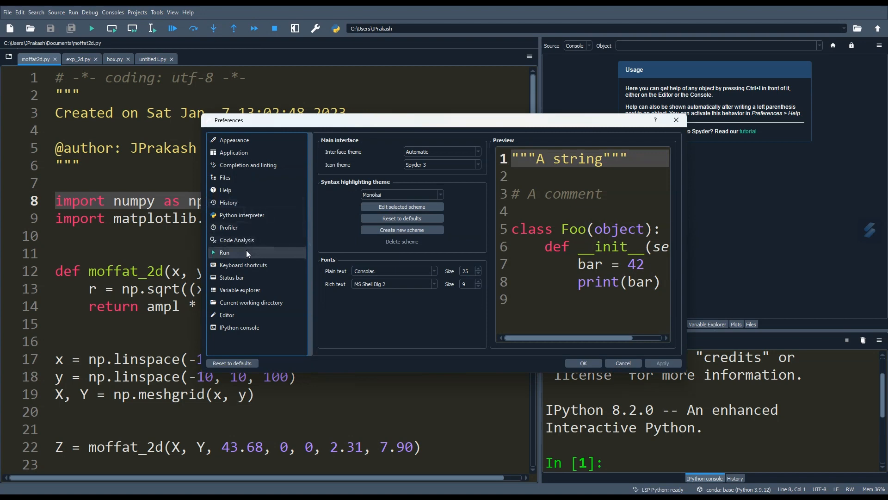
- In the Run preferences, switch execution to an external system terminal
{"action": "left_click", "coordinate": [224, 253]}
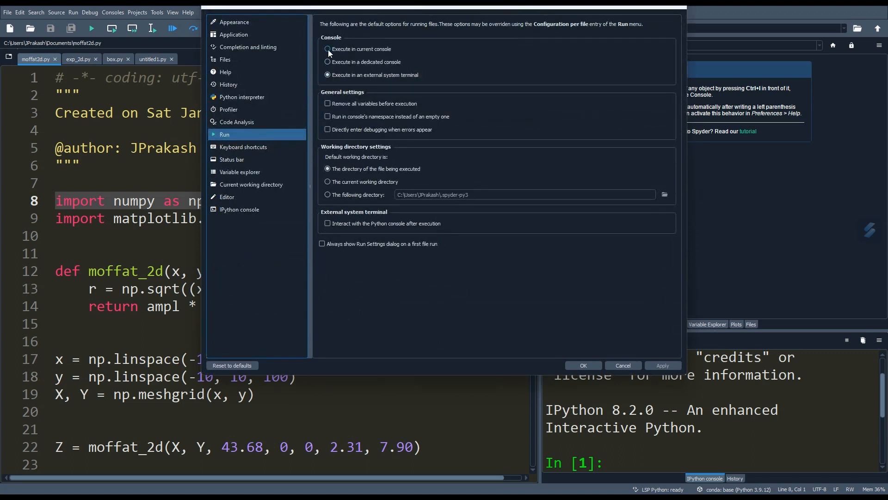
{"action": "left_click", "coordinate": [327, 49]}
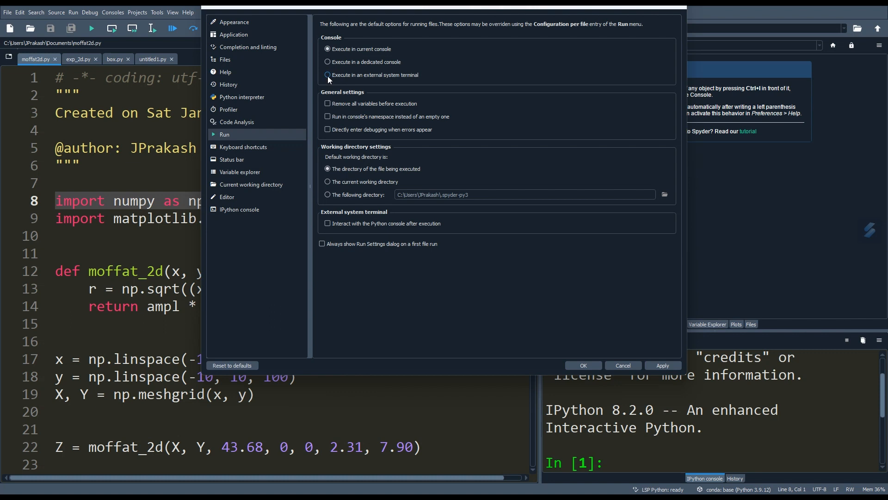
{"action": "left_click", "coordinate": [327, 75]}
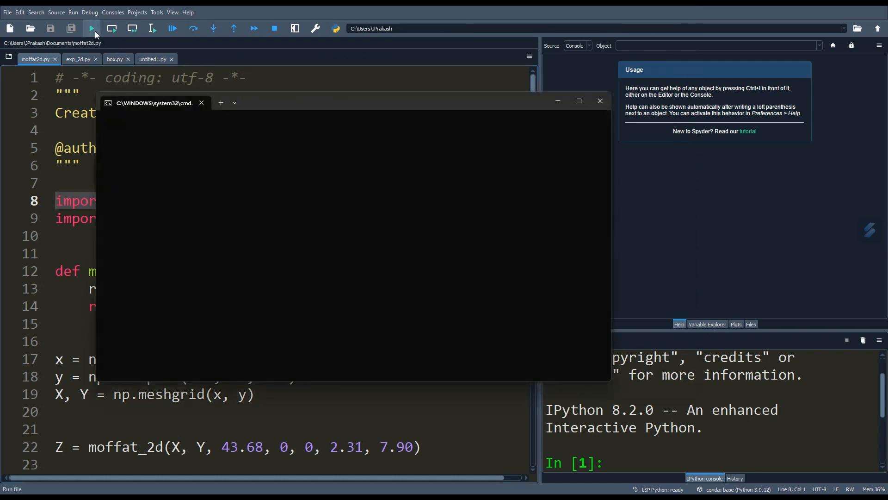
- Bring up the Moffat 2D Figure 1 window and maximize it
{"action": "left_click", "coordinate": [91, 28]}
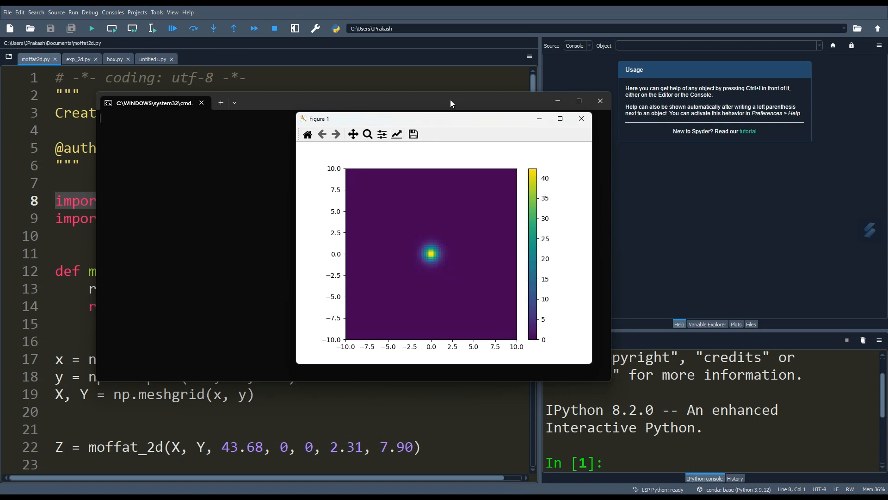
{"action": "mouse_move", "coordinate": [441, 120]}
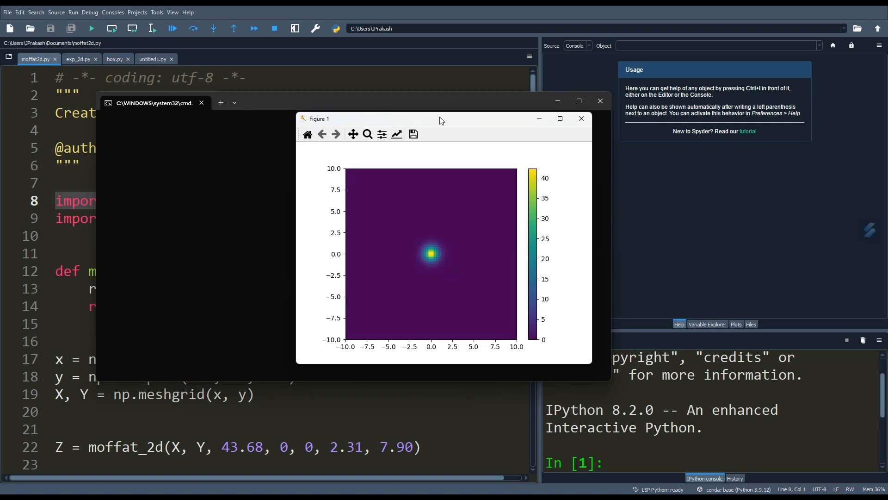
{"action": "left_click", "coordinate": [560, 119]}
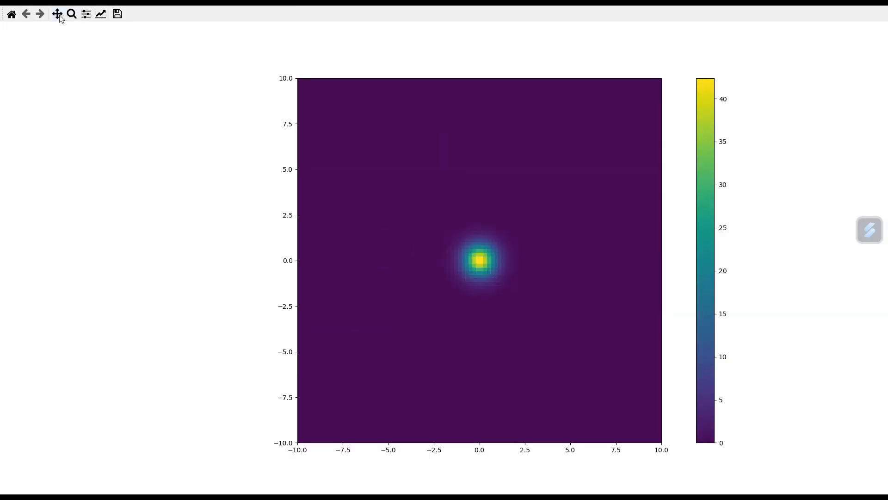
- Zoom to a rectangle around the bright central peak, then start saving the figure
{"action": "left_click_drag", "start_coordinate": [479, 261], "coordinate": [441, 278]}
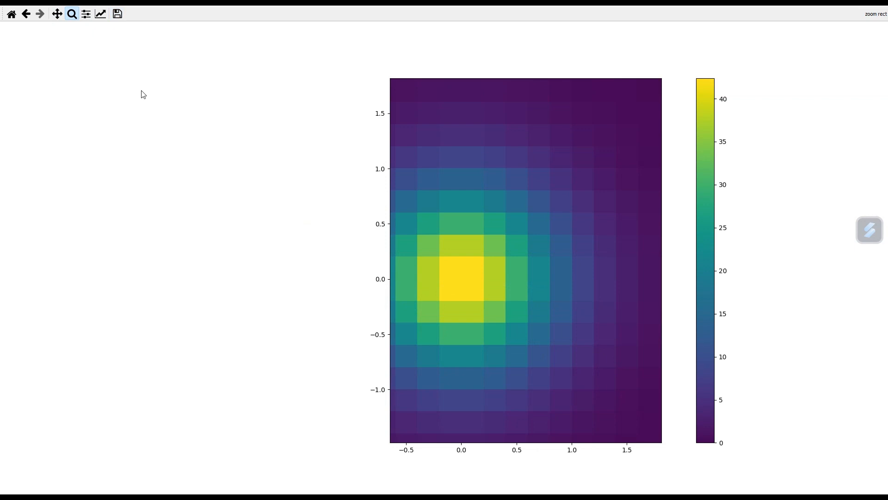
{"action": "left_click", "coordinate": [117, 14]}
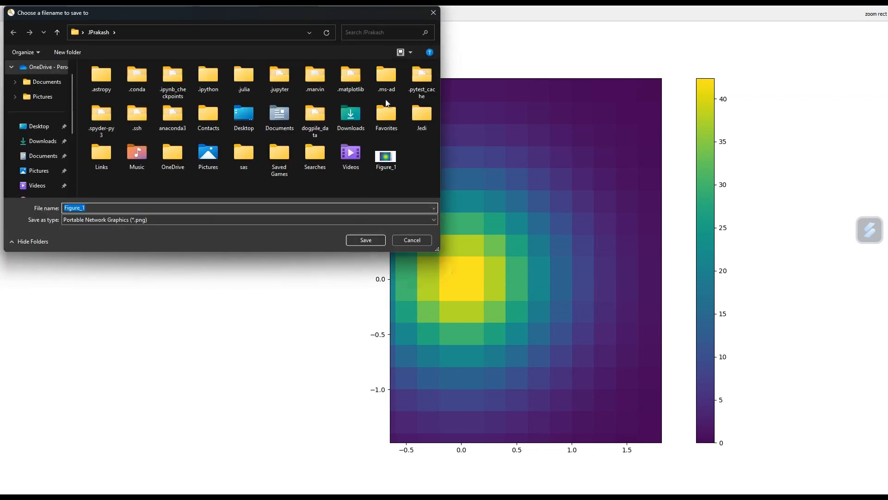
- Cancel the save dialog, then open and close the subplot spacing settings unchanged
{"action": "left_click", "coordinate": [411, 240]}
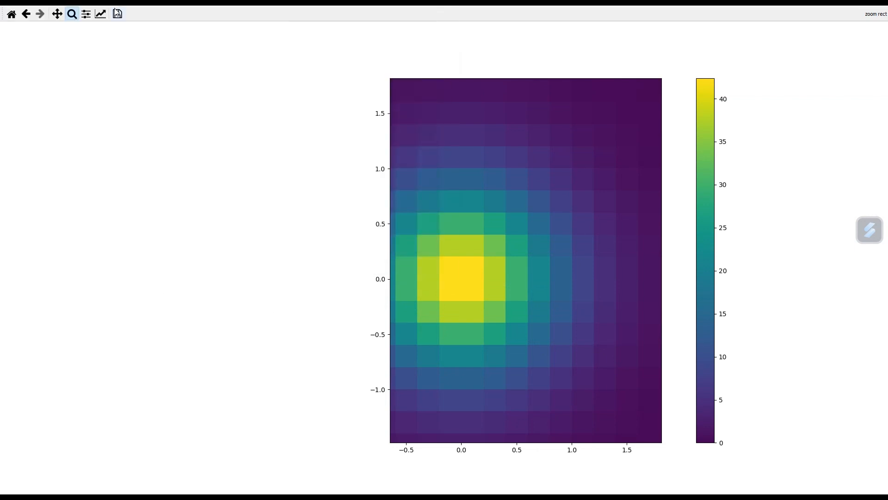
{"action": "left_click", "coordinate": [86, 14]}
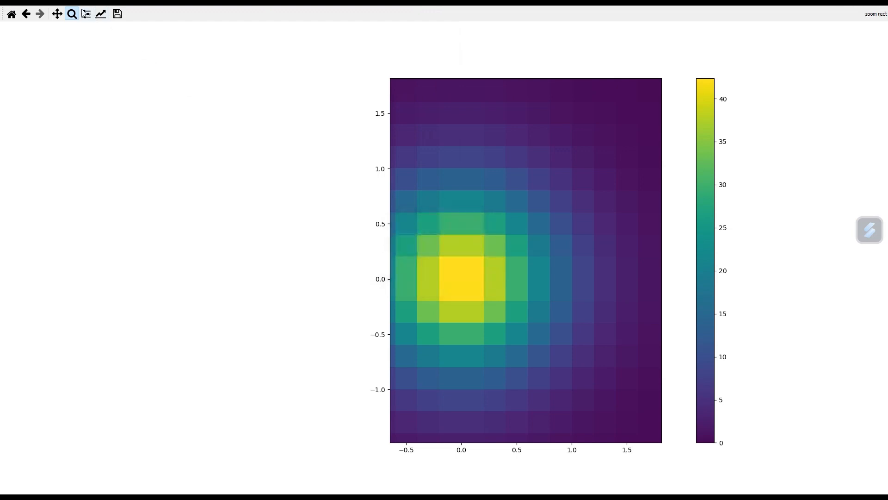
{"action": "left_click", "coordinate": [86, 14]}
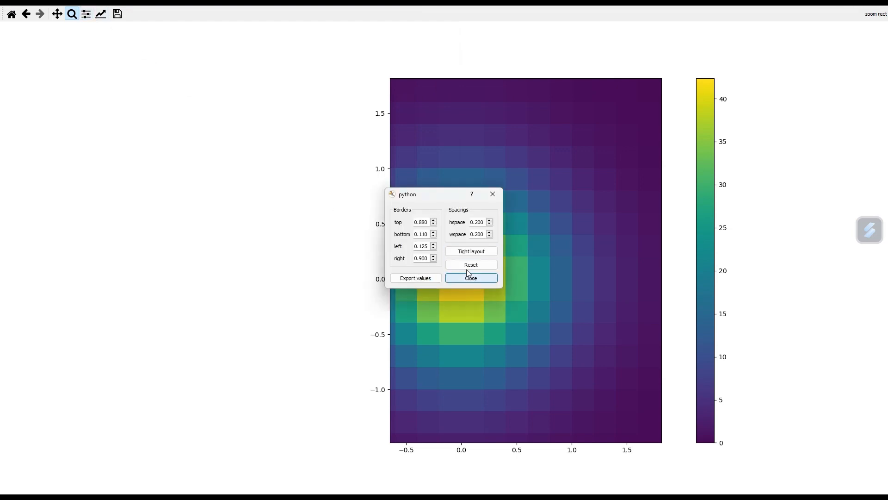
{"action": "left_click", "coordinate": [471, 277]}
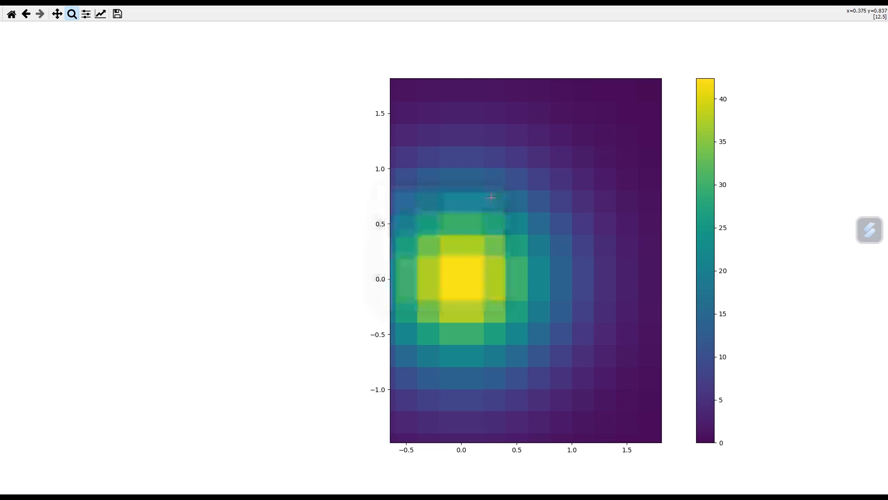